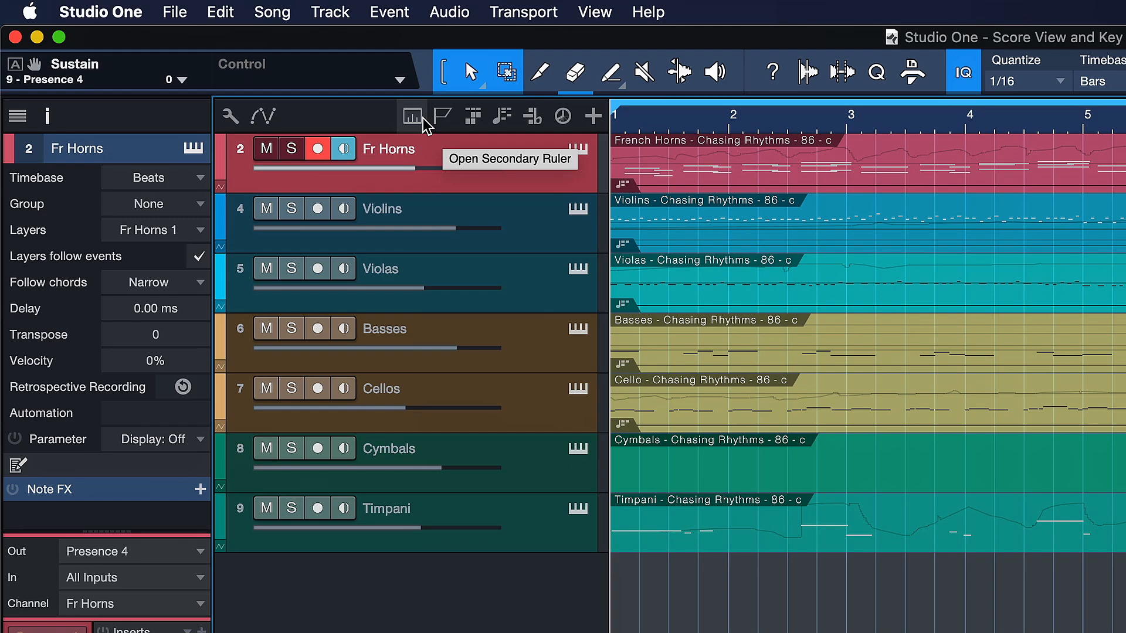
mouse_move(472, 116)
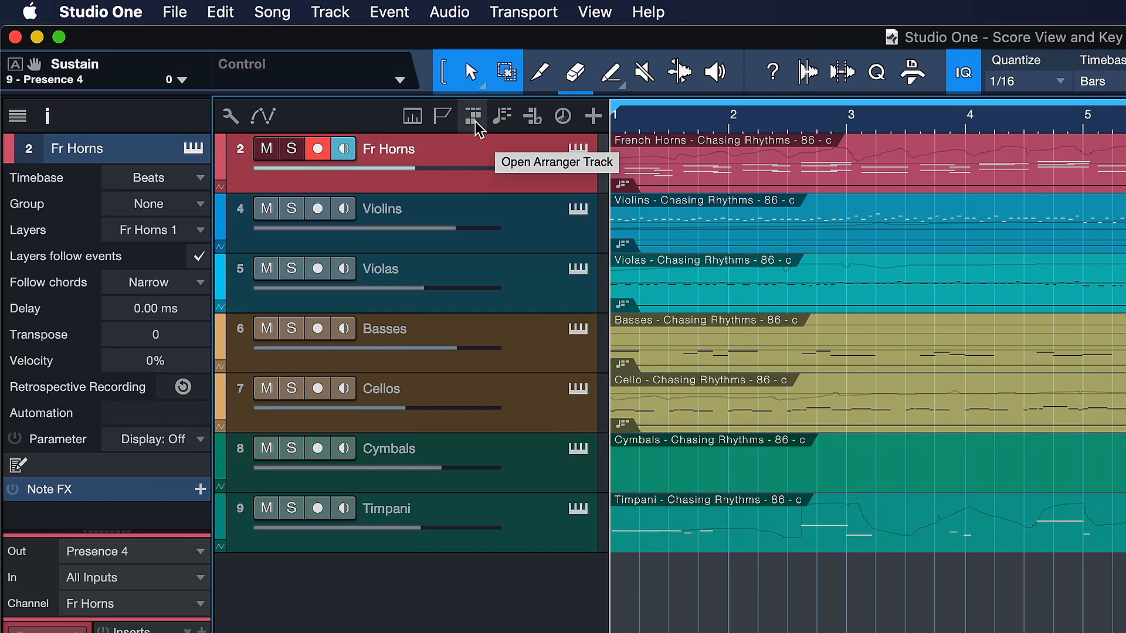
mouse_move(412, 116)
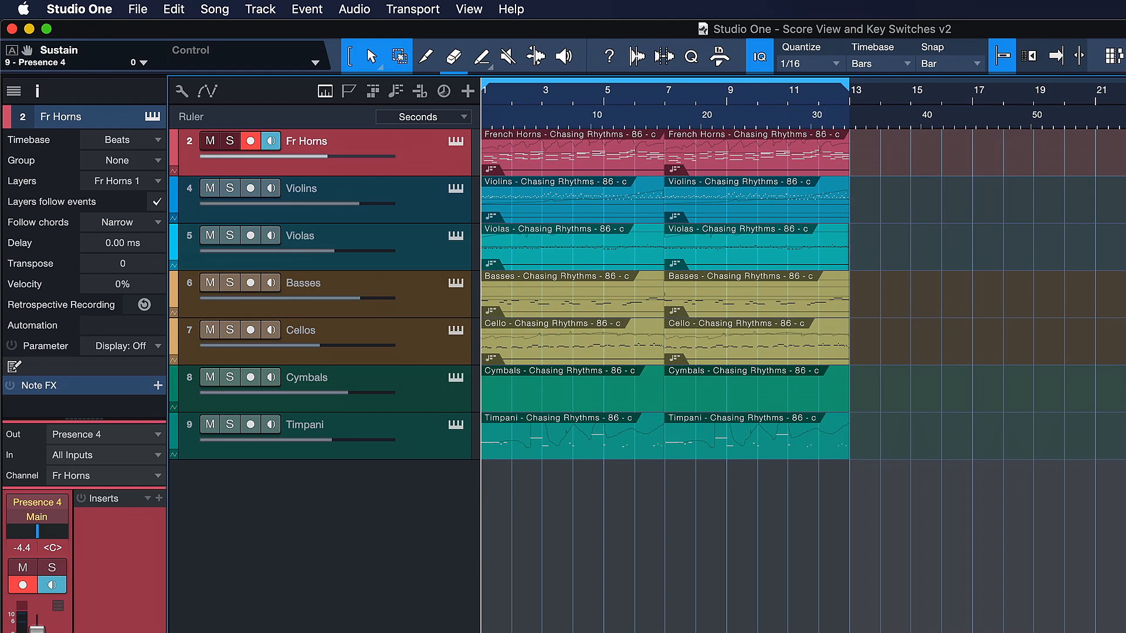
mouse_move(767, 130)
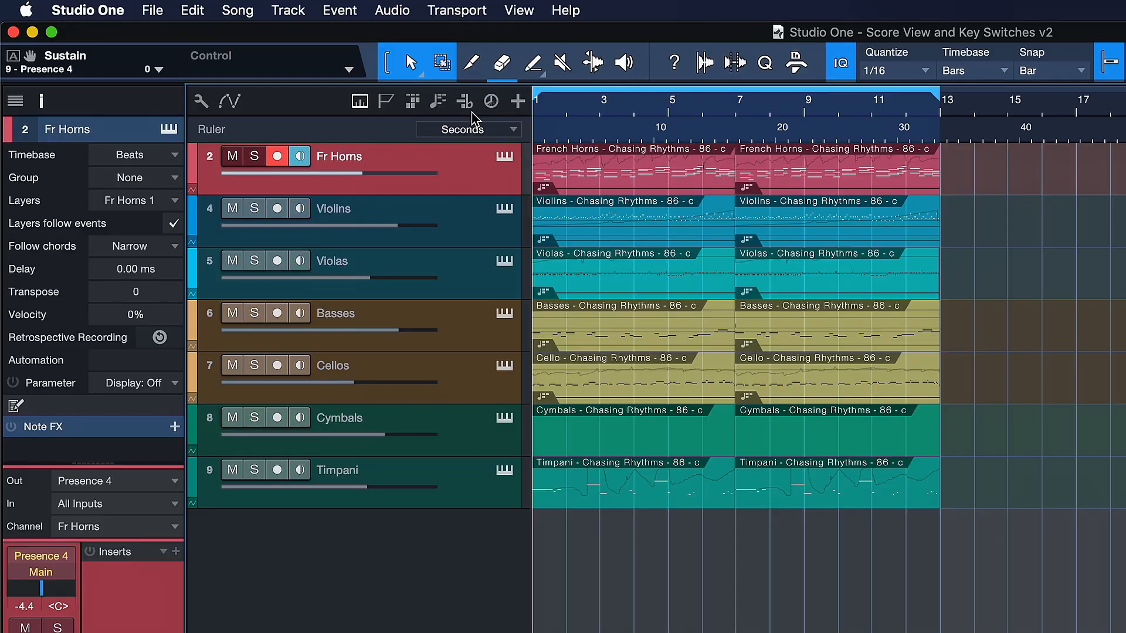
- Show a secondary ruler counting in Seconds beneath the bar ruler
left_click(464, 101)
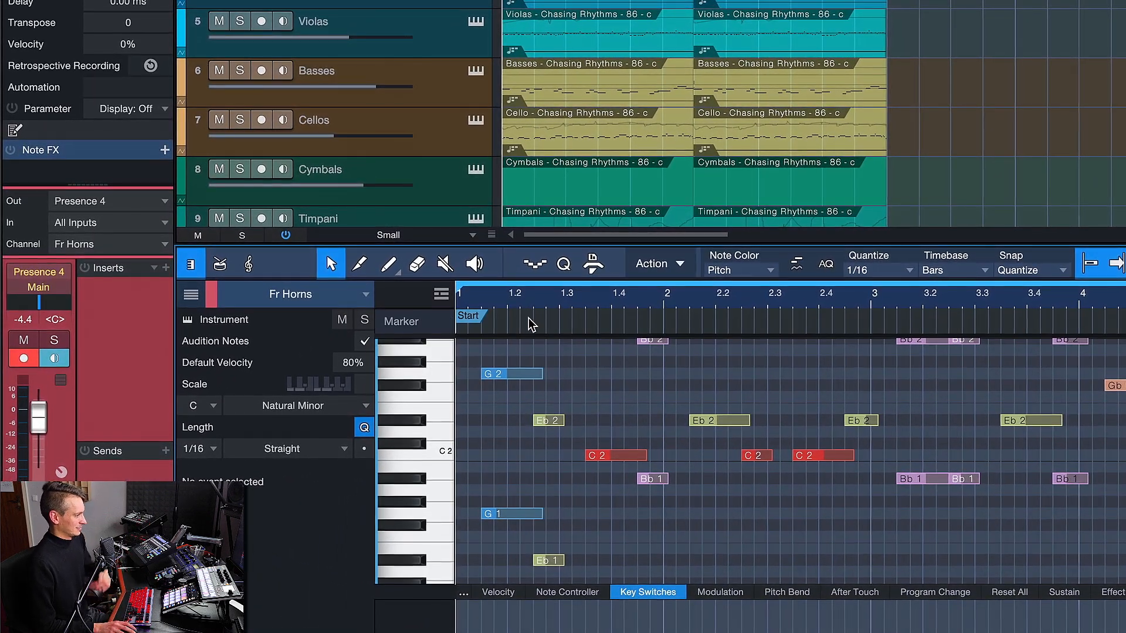
- Show the Arranger track in the Fr Horns editor and reopen the track-list menu for the others
left_click(441, 293)
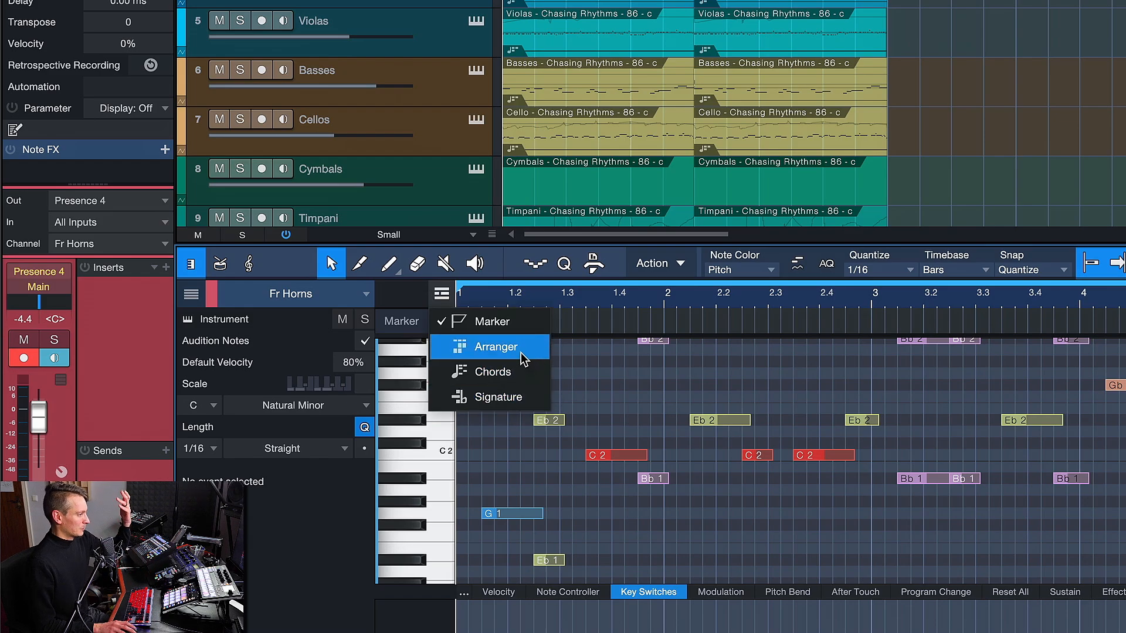
left_click(495, 348)
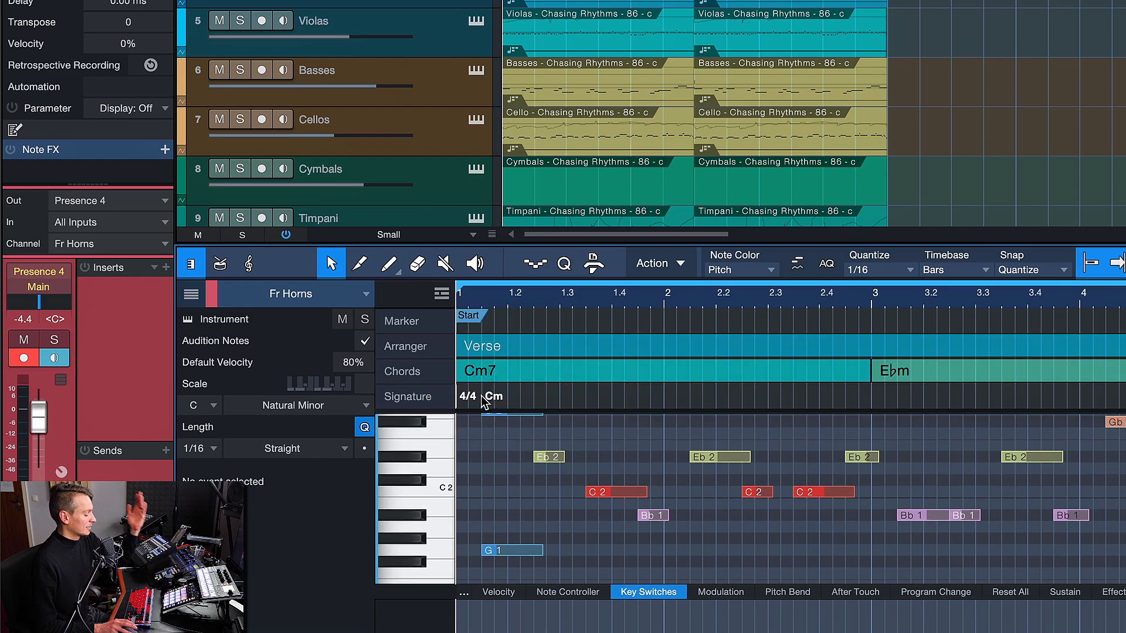
left_click(441, 294)
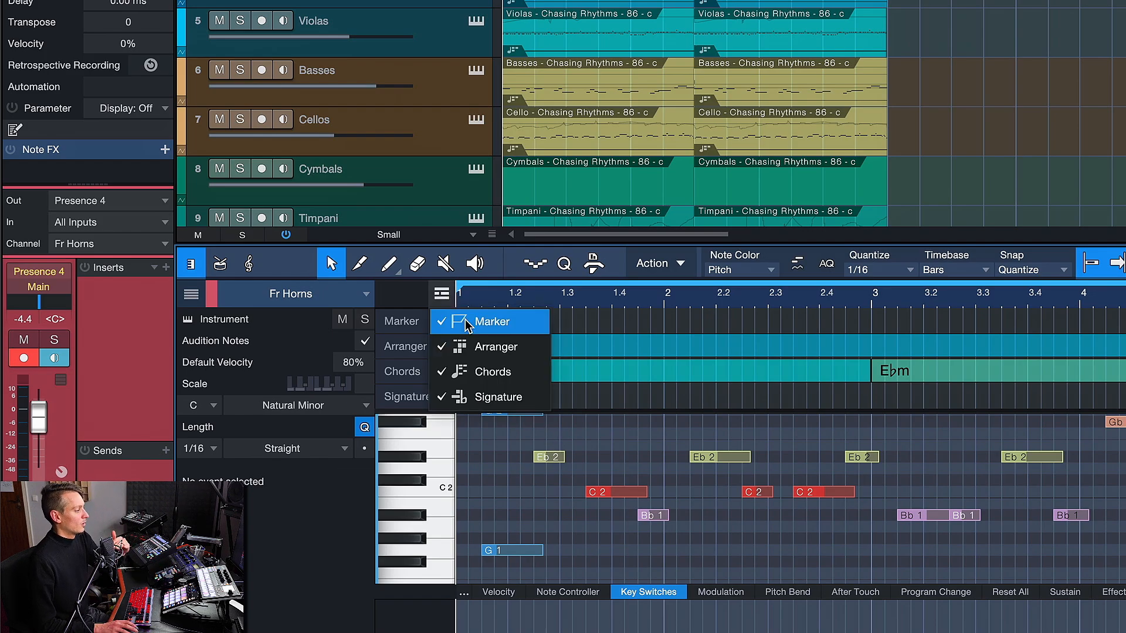